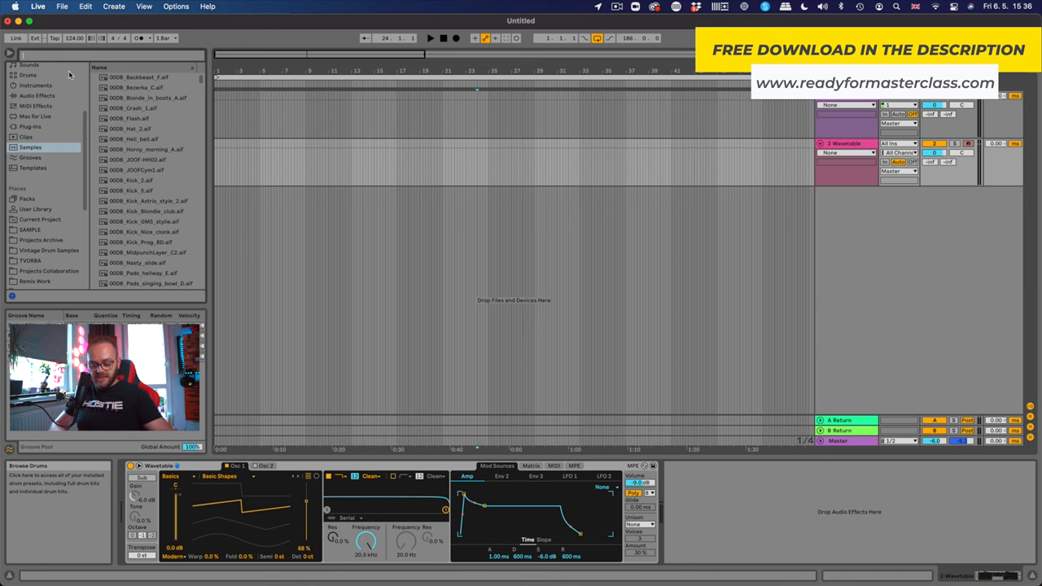
Step: Search the browser for 'diva' to find the Diva wavetable samples for oscillator 1
text(diva)
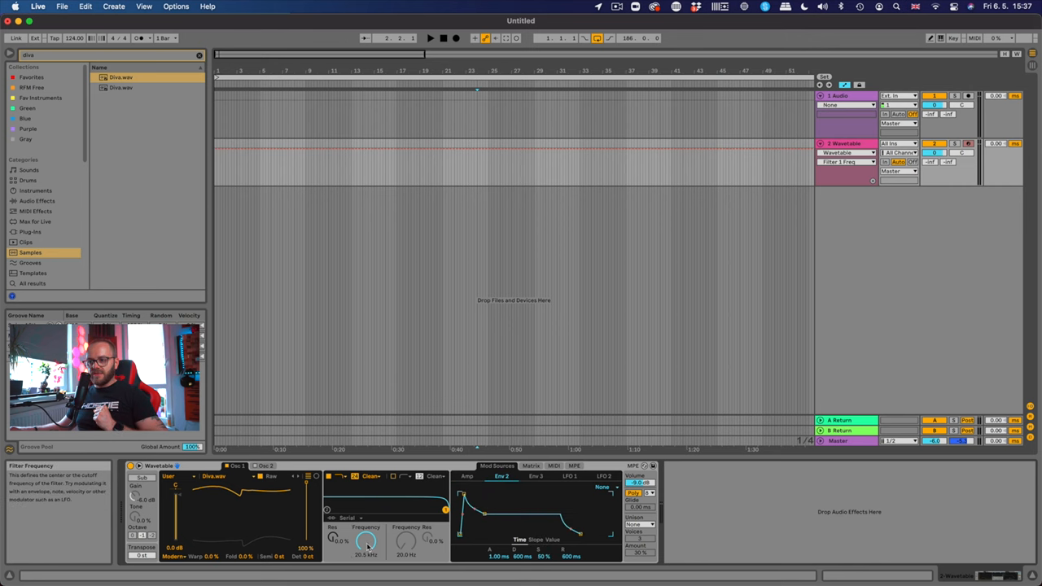
Step: Show the modulation matrix with Filter 1 Freq as a target, checking Env 2 along the way
click(531, 466)
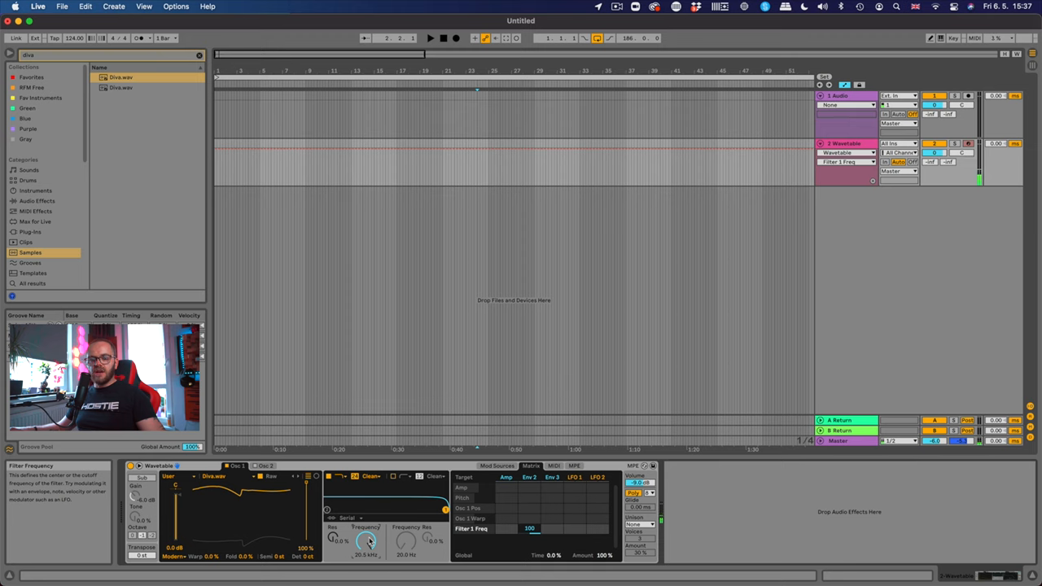
click(503, 476)
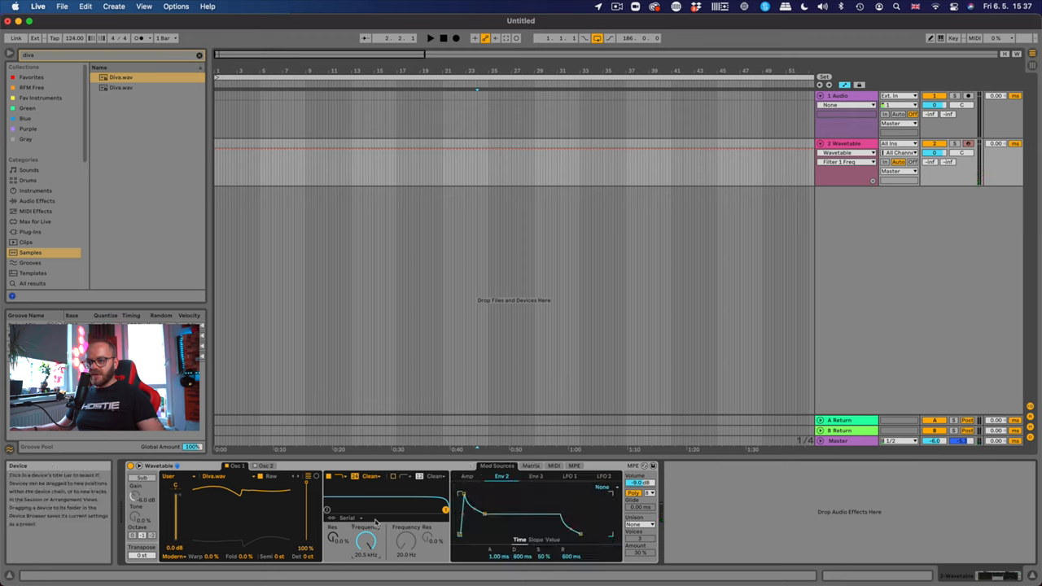
click(531, 466)
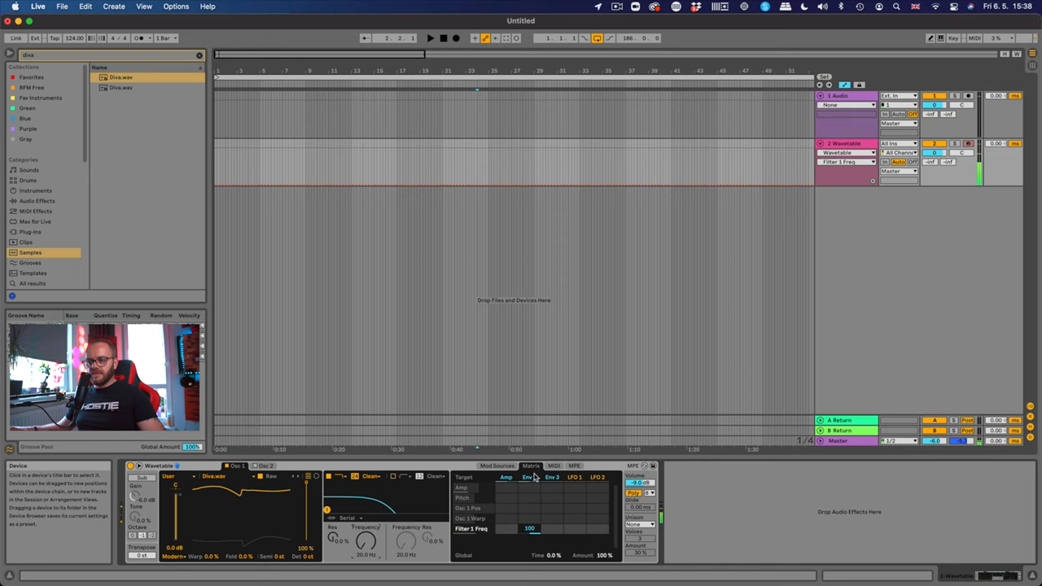
Step: Shape Env 2 into a short pluck decay and return to the matrix to route it to Filter 1 Freq
click(502, 475)
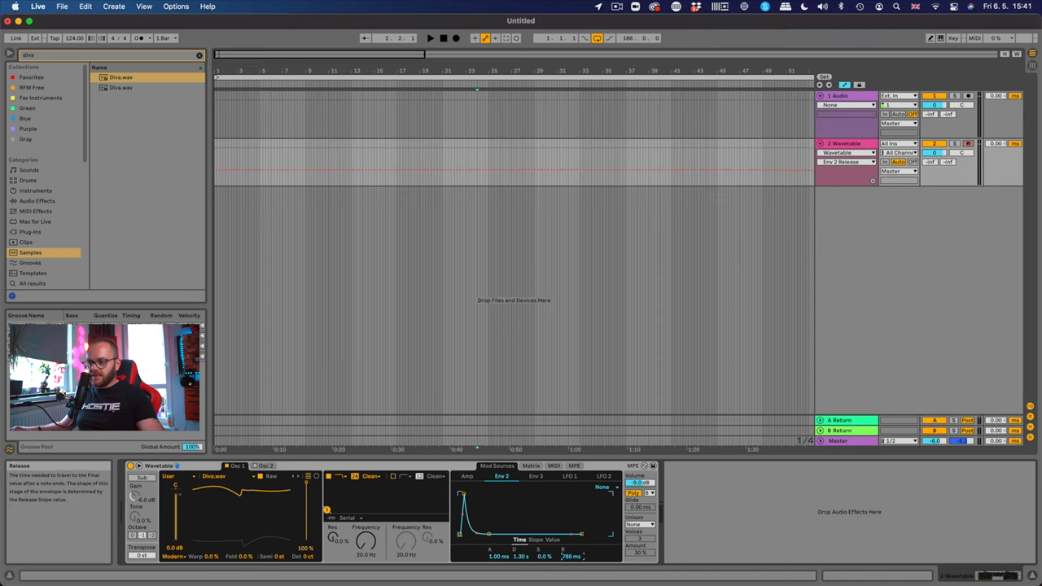
click(530, 465)
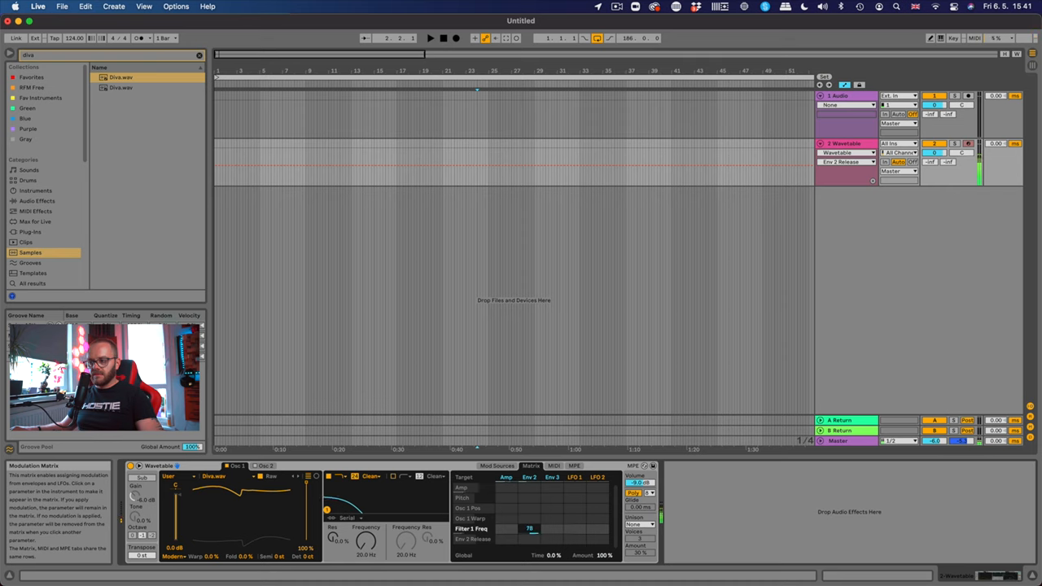
drag(529, 527, 552, 524)
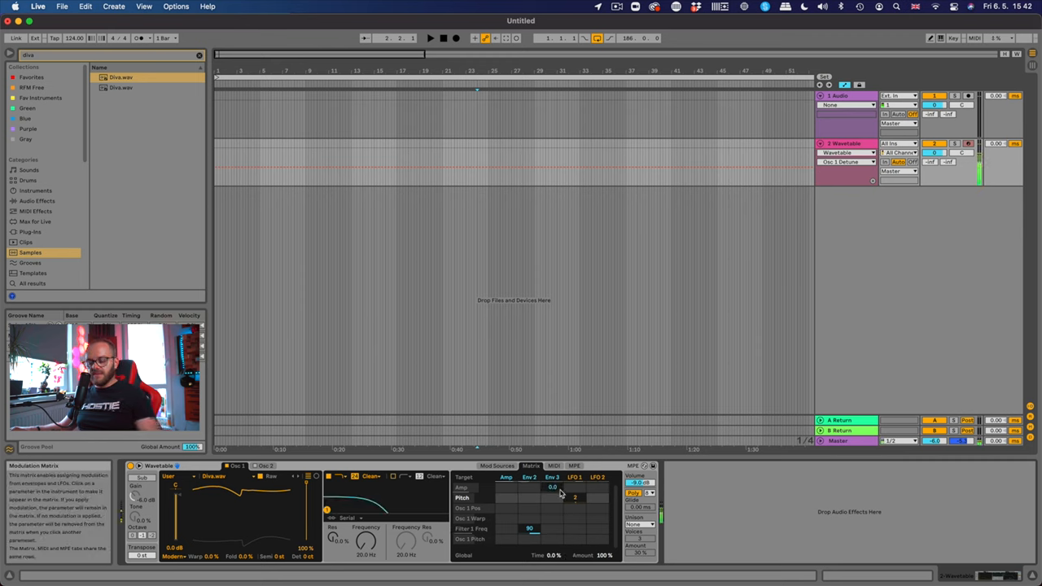
Step: Bring up LFO 1's rate and shape settings for the slight pitch drift
click(495, 466)
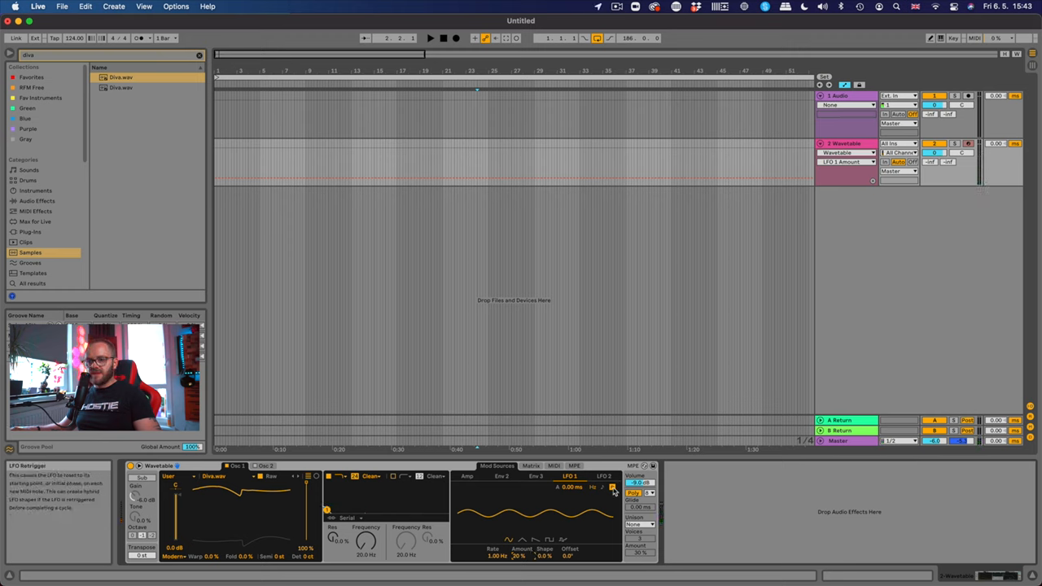
mouse_move(462, 517)
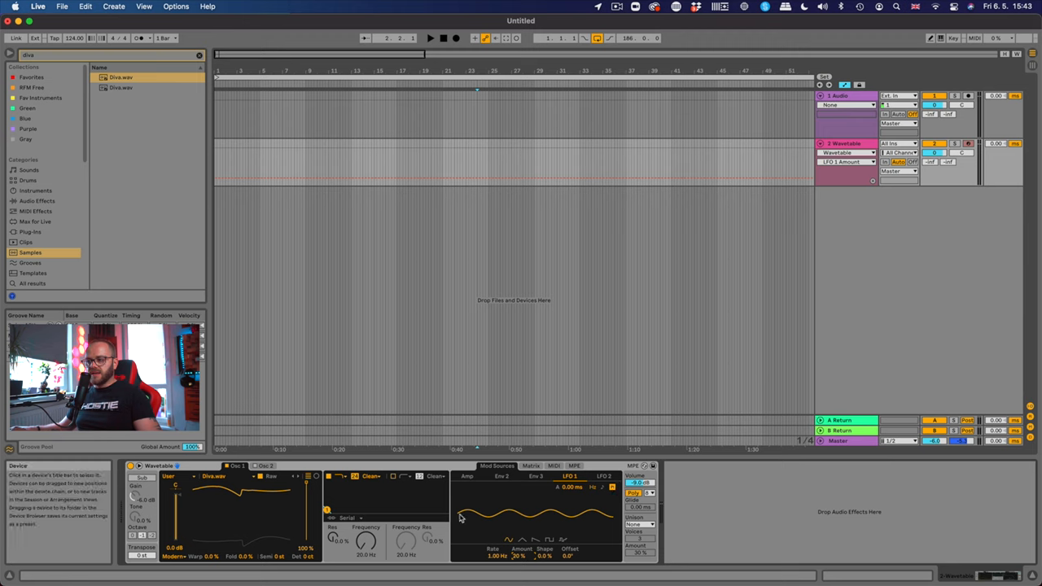
mouse_move(617, 488)
text(tuner)
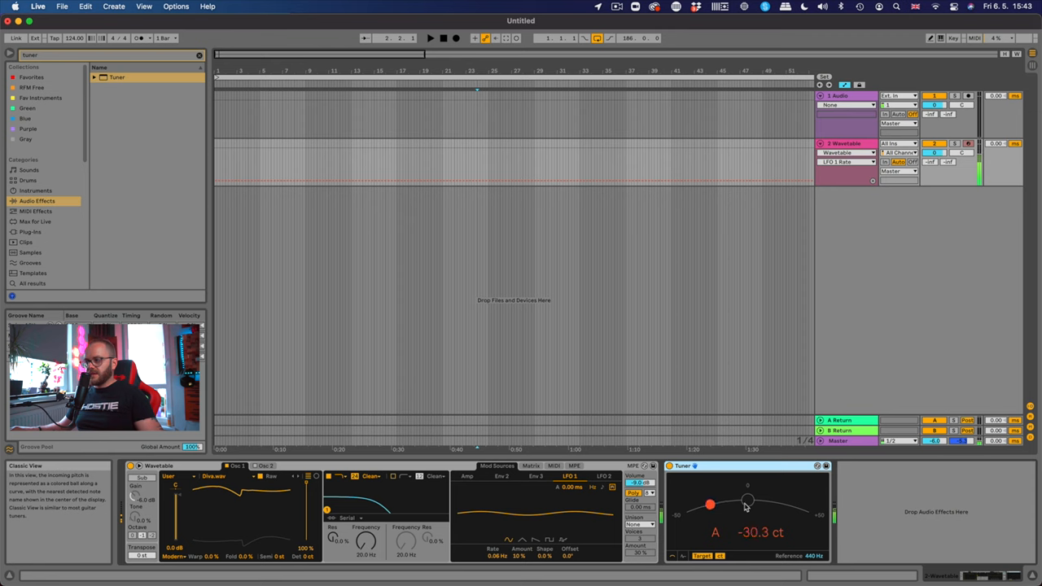
Step: Review the envelope and modulation matrix settings before removing the Tuner
click(535, 476)
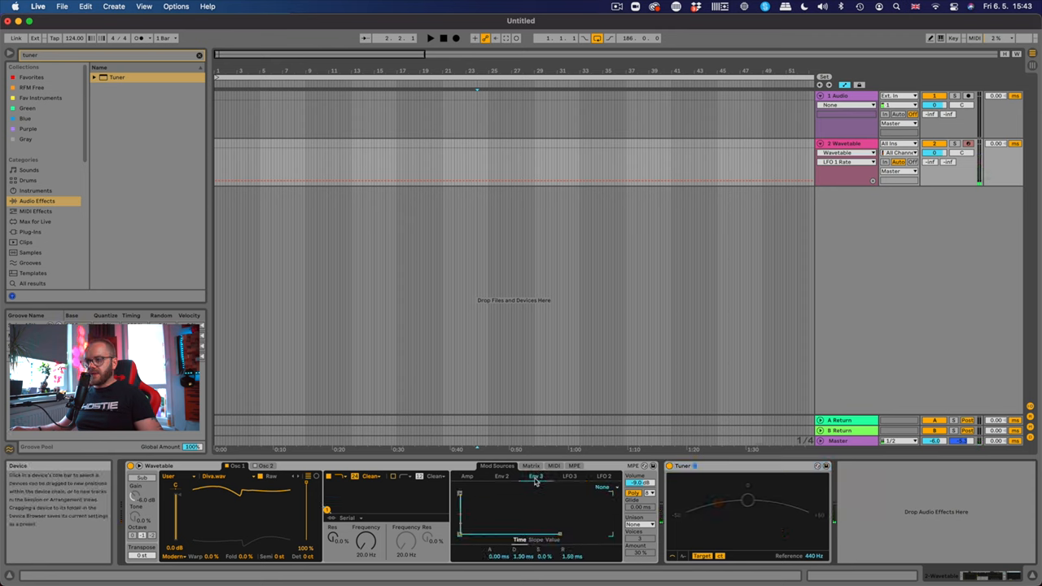
click(531, 465)
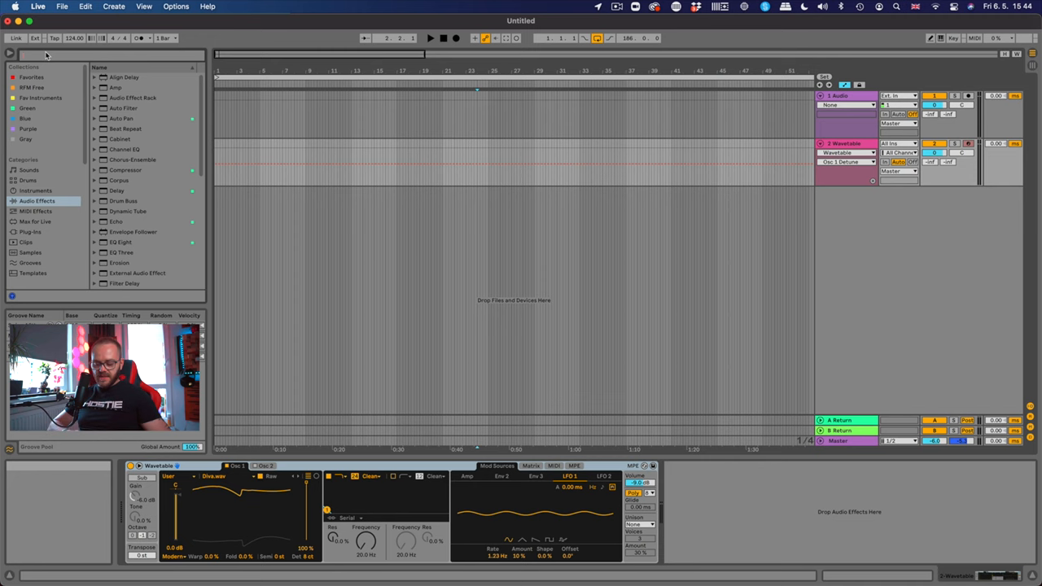
Step: Search the browser for 'rev' to add Reverb, then 'glue' for the Glue Compressor
text(rev)
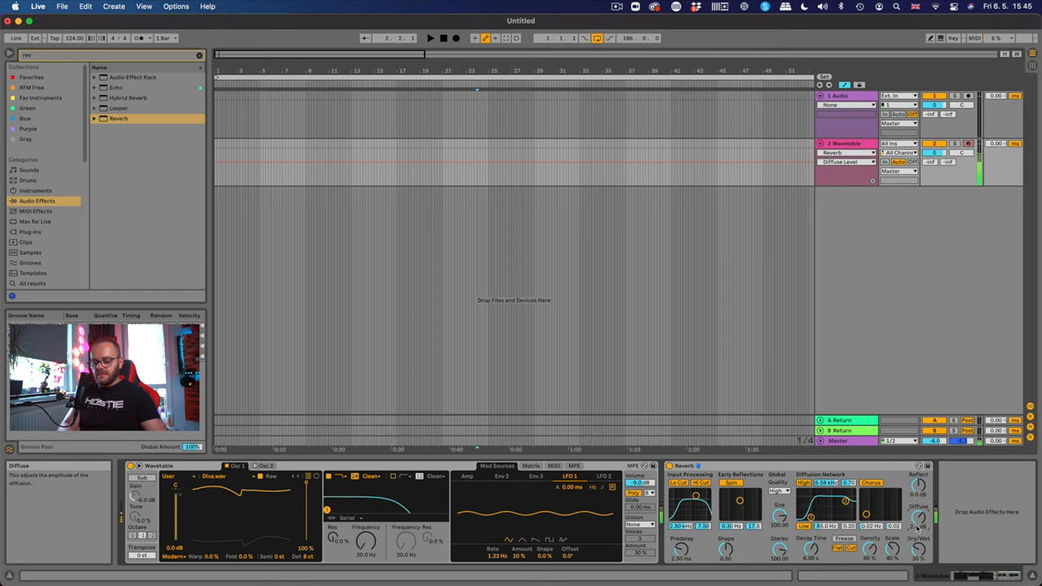
text(glue)
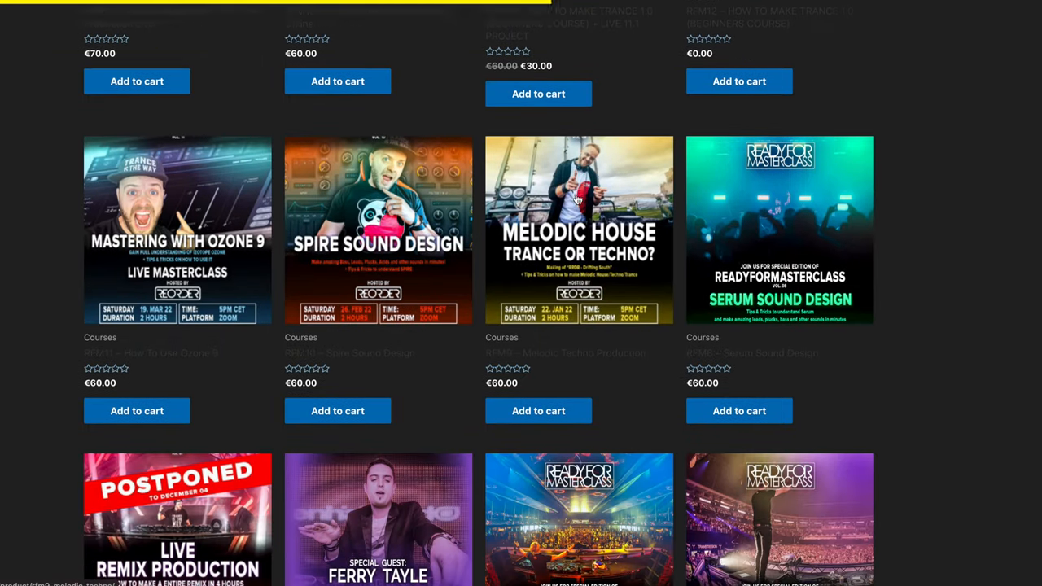
scroll(down, 3)
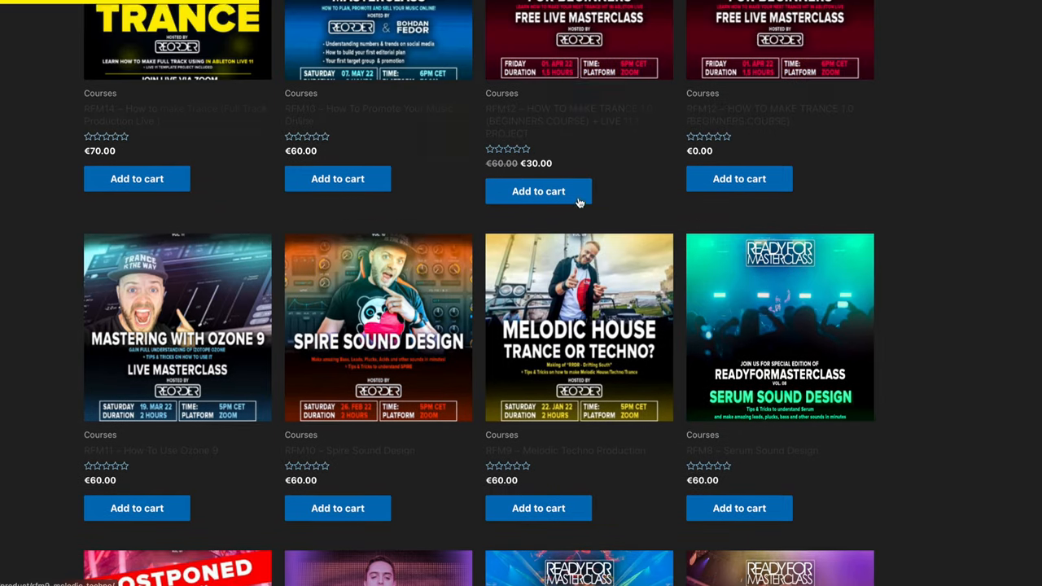
scroll(up, 3)
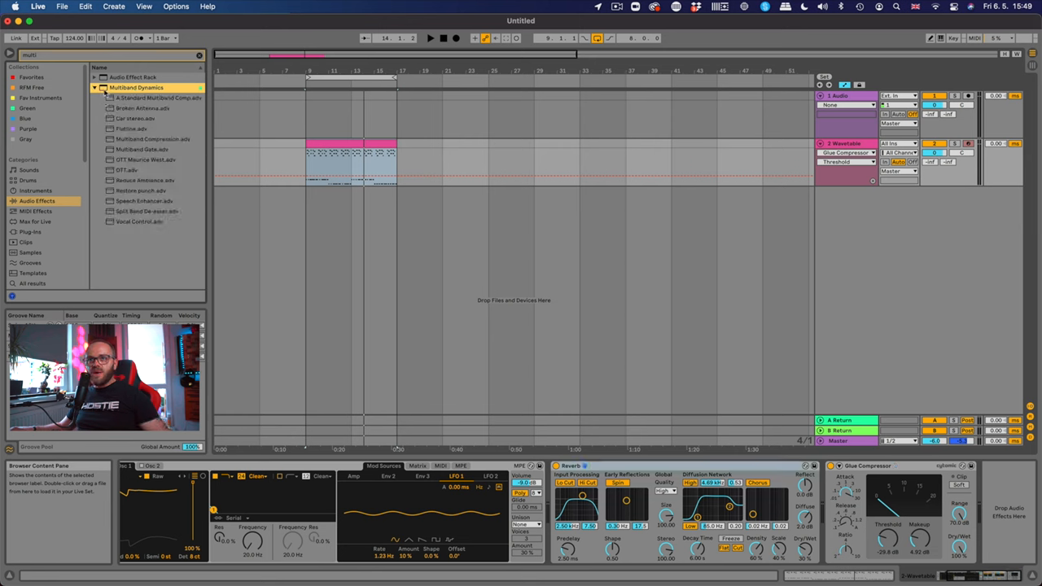
Step: Load the Multiband Compression.adv preset onto the track and bypass it to compare
click(151, 139)
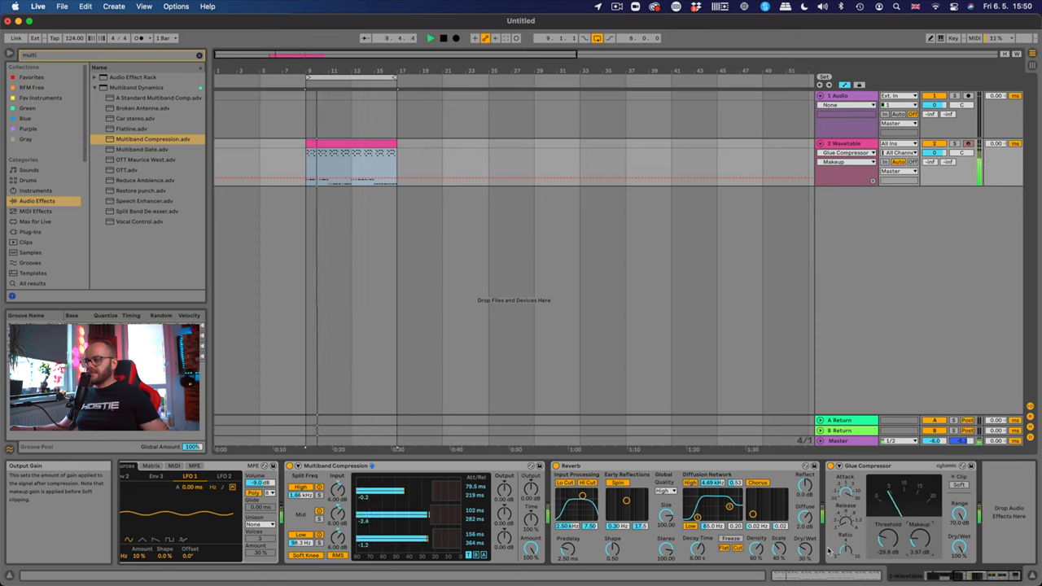
click(291, 466)
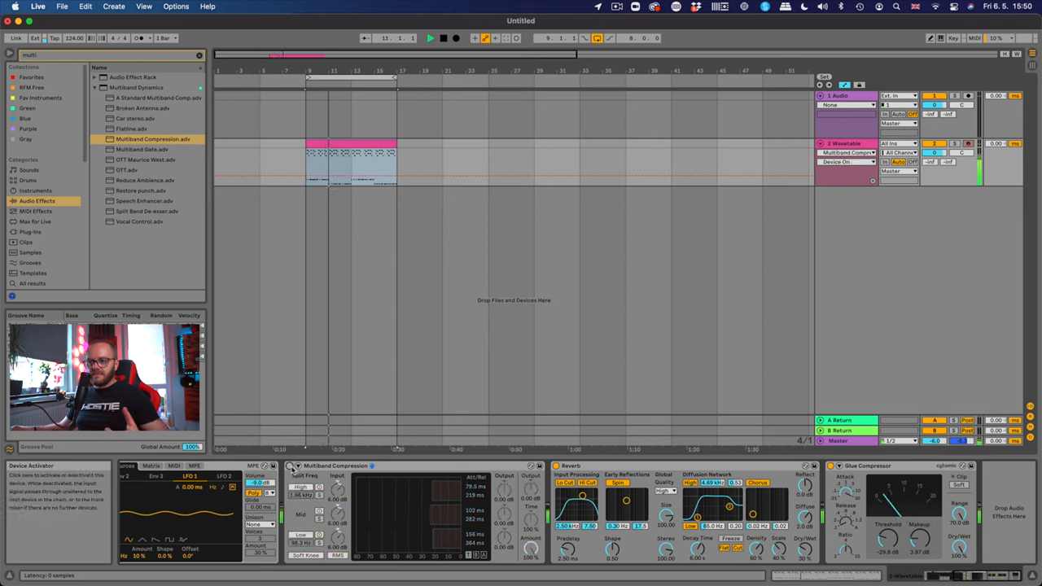